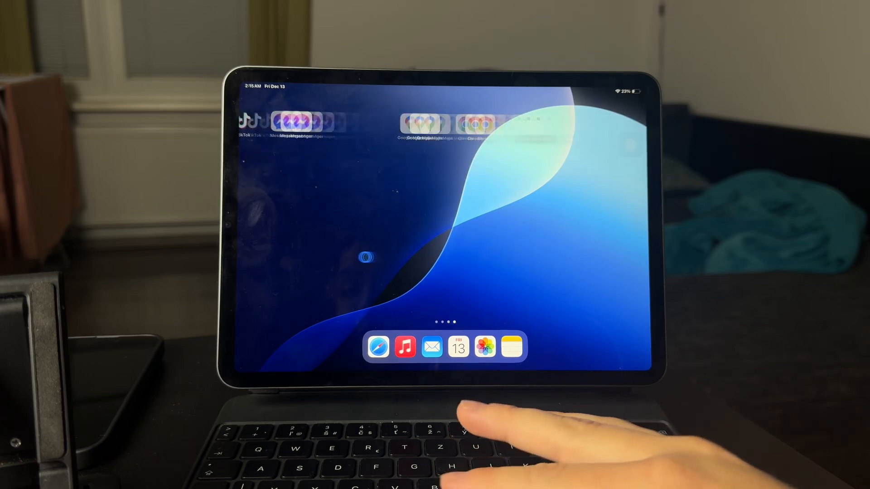
Step: Swipe across the Home Screen to reach and launch the Settings app
scroll("left", 3)
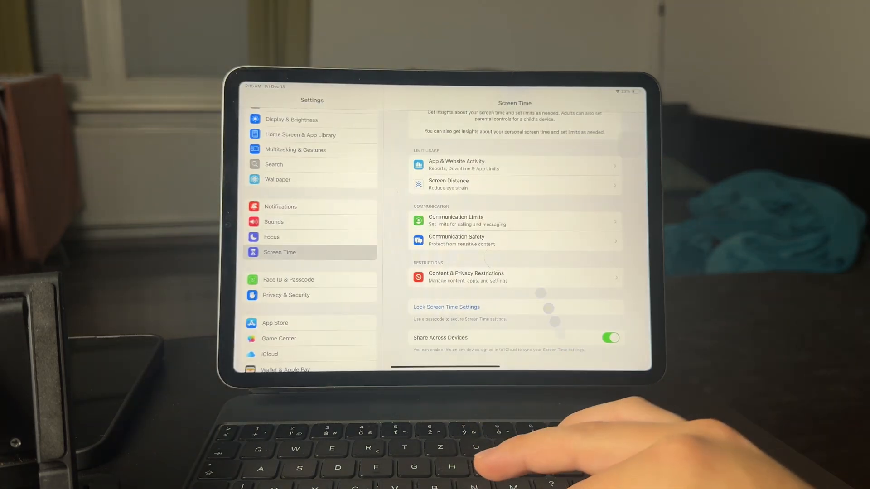
Step: Go to the Notifications page from the Settings sidebar
scroll("down", 3)
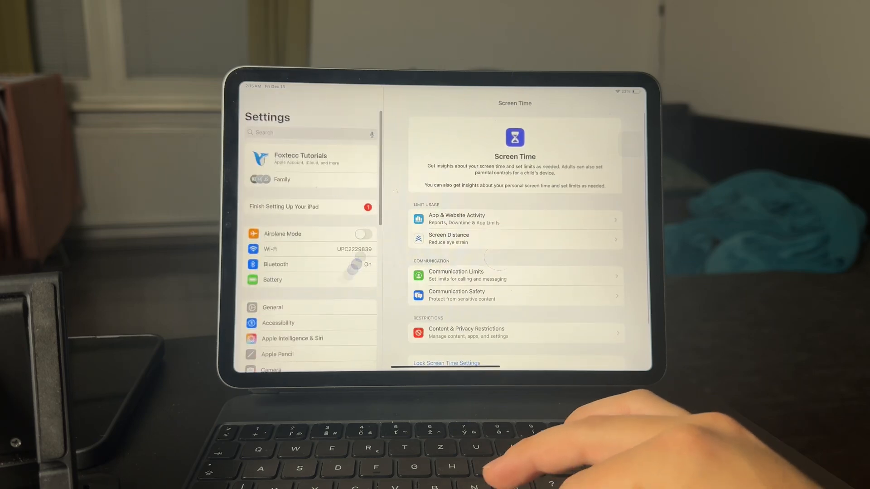
scroll("down", 3)
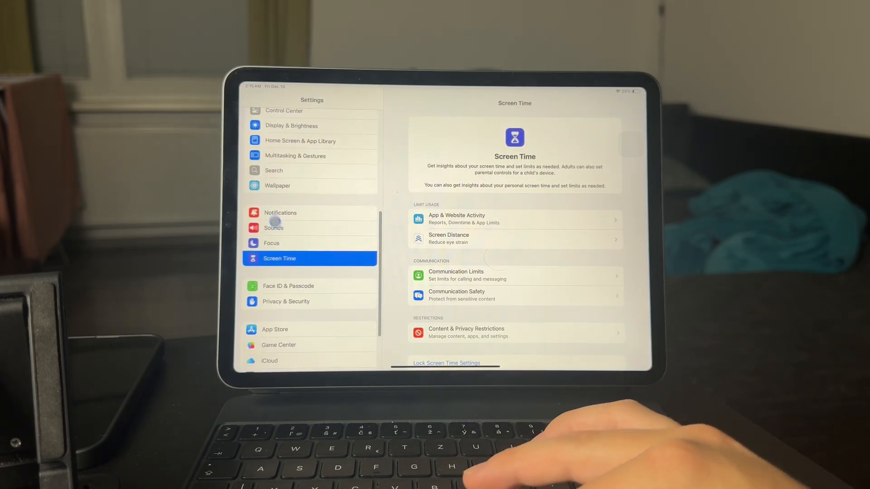
left_click(280, 212)
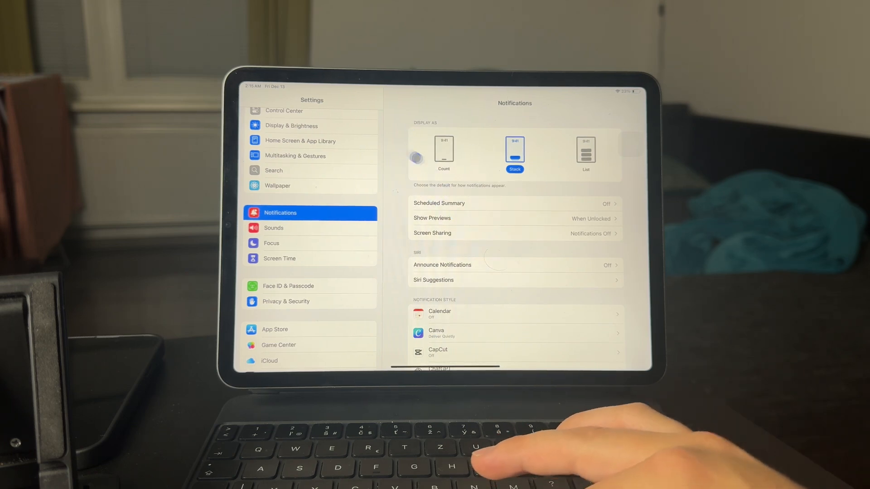
Step: Try the List display style for new notifications, then keep it on Stack
left_click(585, 150)
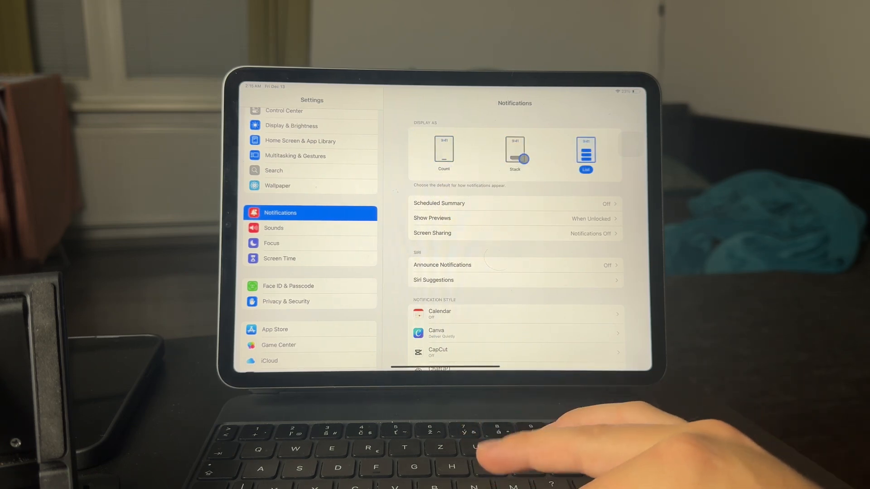
left_click(515, 151)
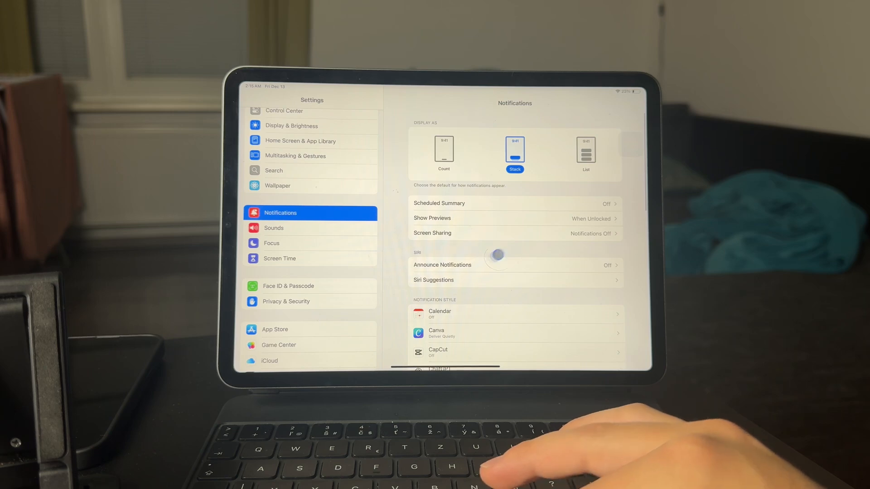
scroll("down", 3)
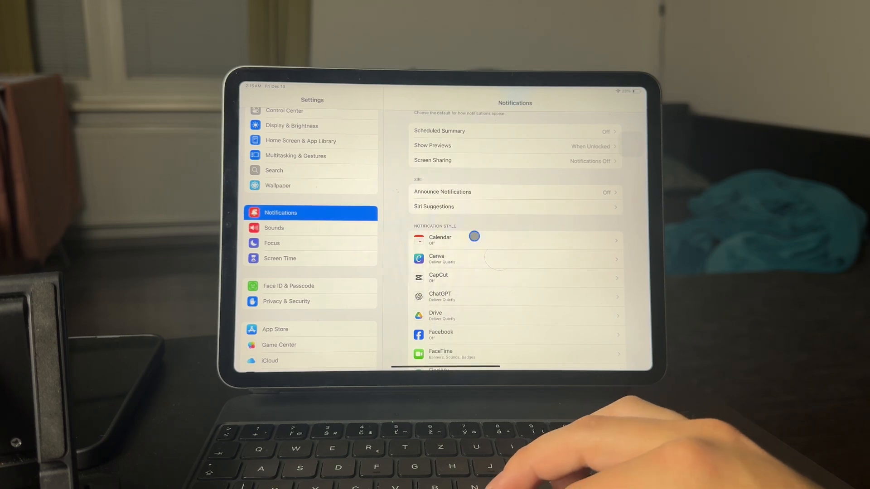
Step: Scroll down the Notification Style app list to reach Game Center
scroll("down", 3)
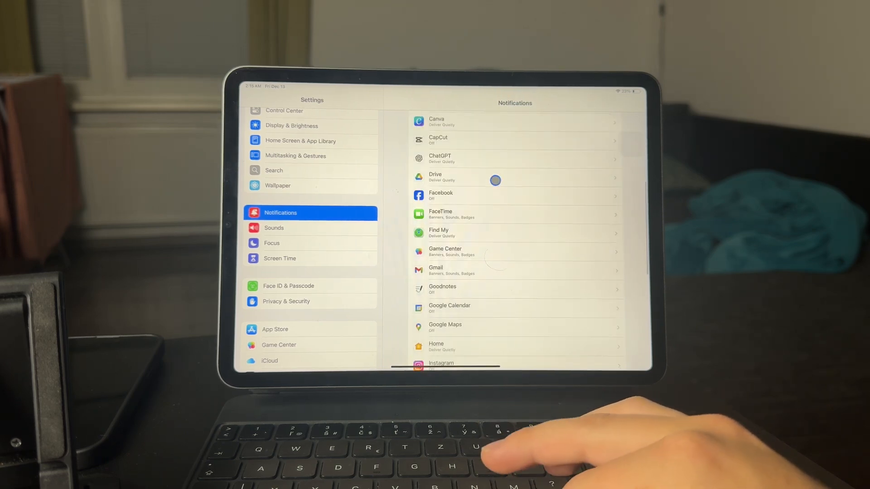
scroll("down", 3)
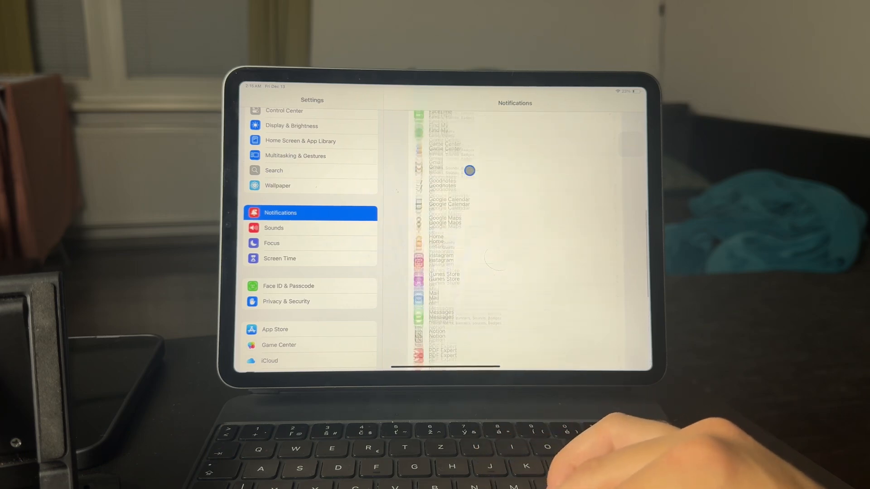
scroll("down", 3)
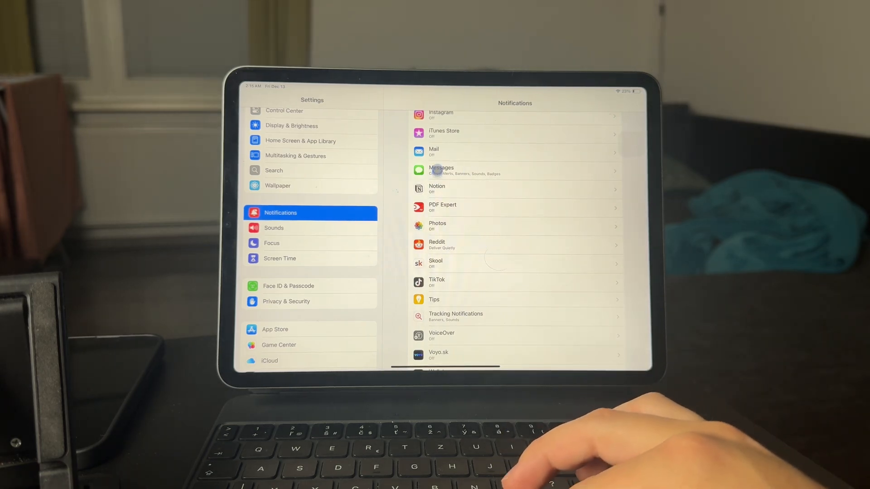
scroll("down", 3)
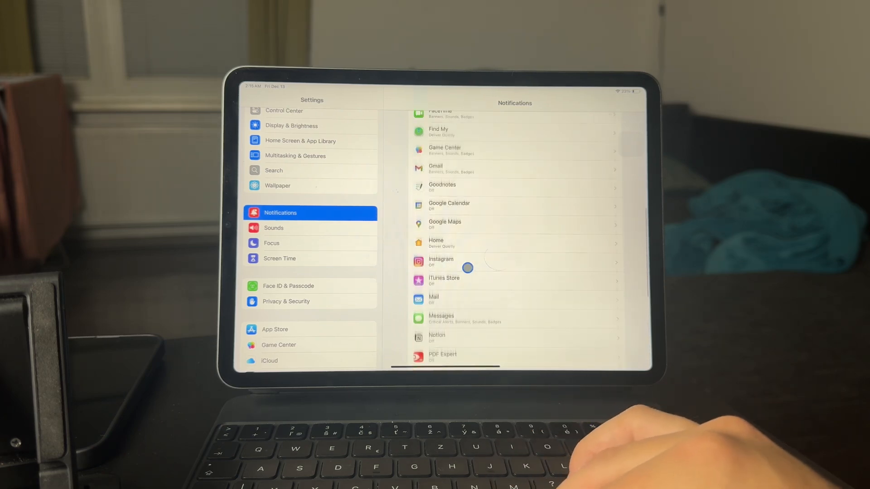
scroll("down", 3)
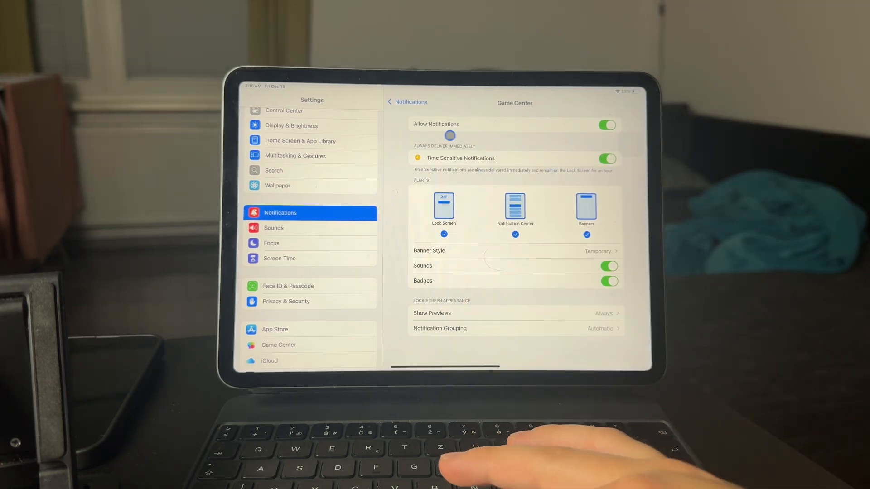
left_click(607, 125)
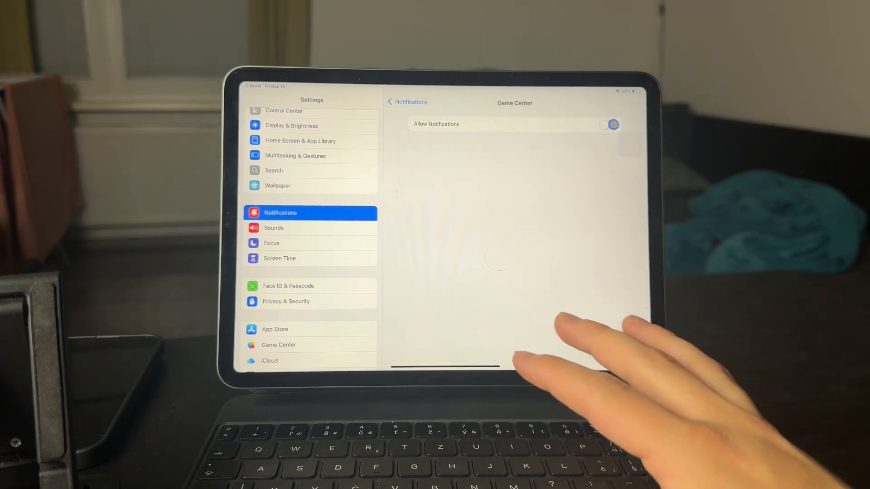
left_click(609, 124)
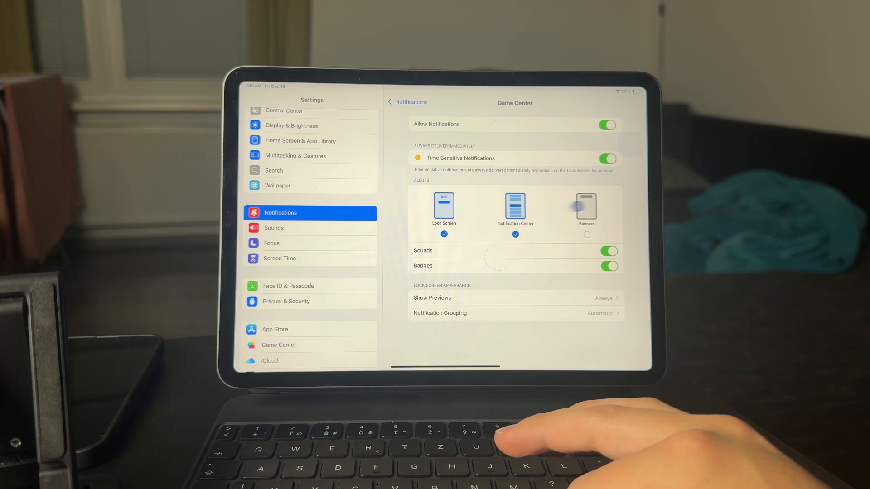
left_click(586, 211)
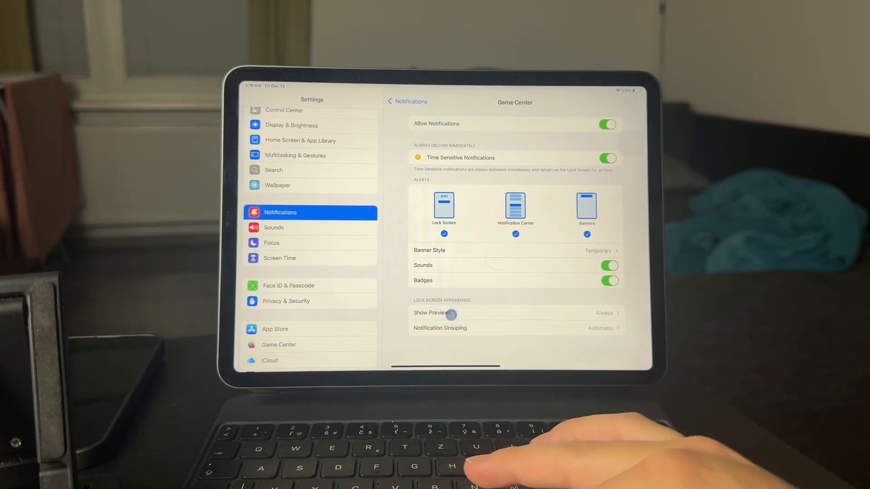
Step: Set Game Center's Show Previews to When Unlocked (Default)
left_click(436, 313)
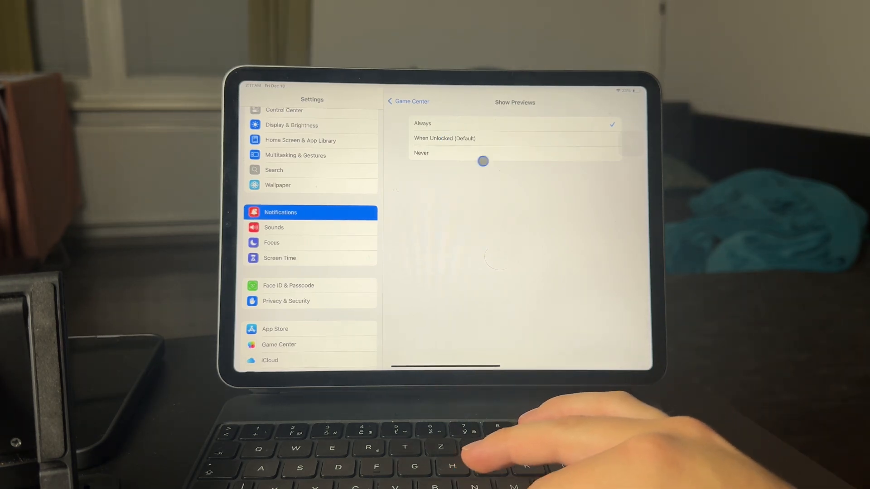
left_click(444, 138)
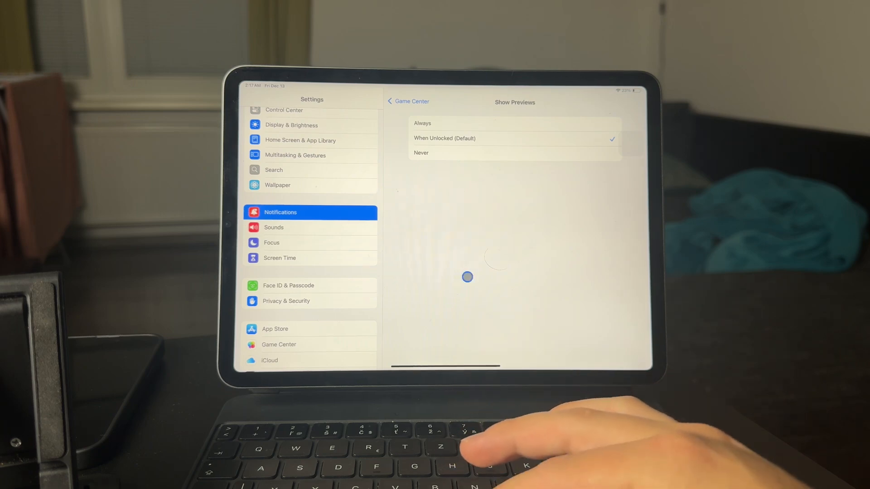
left_click(424, 123)
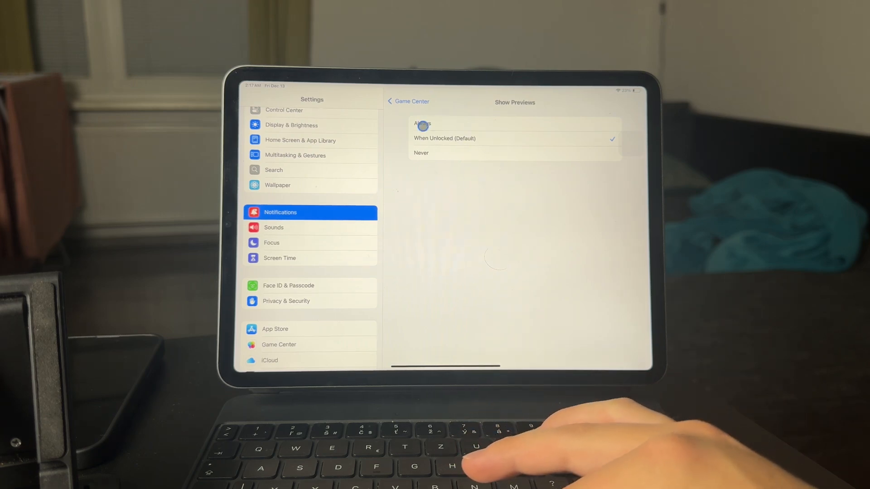
left_click(420, 152)
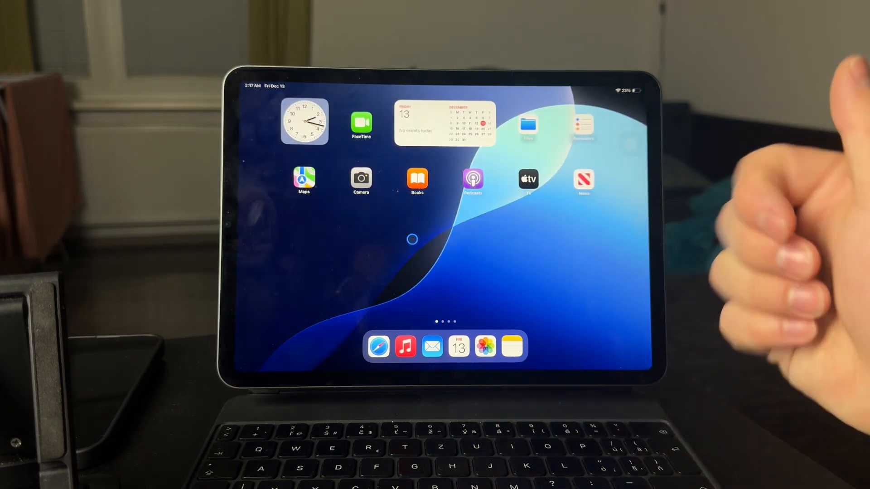
mouse_move(555, 239)
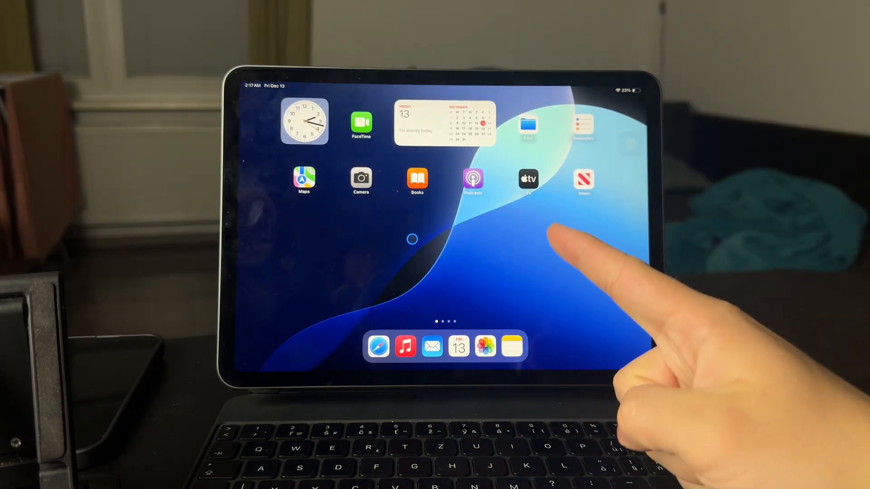